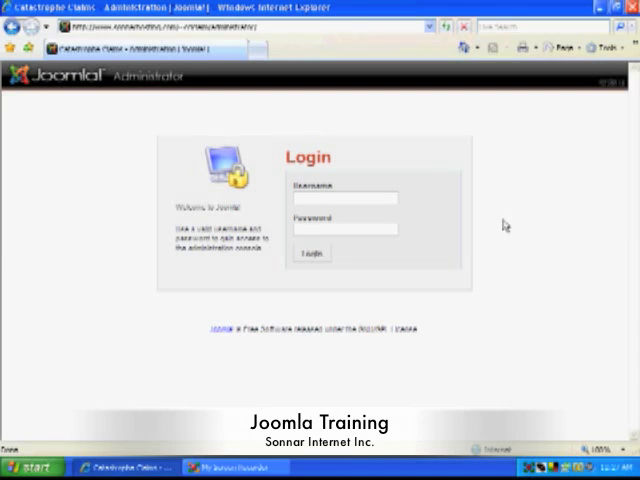
mouse_move(488, 216)
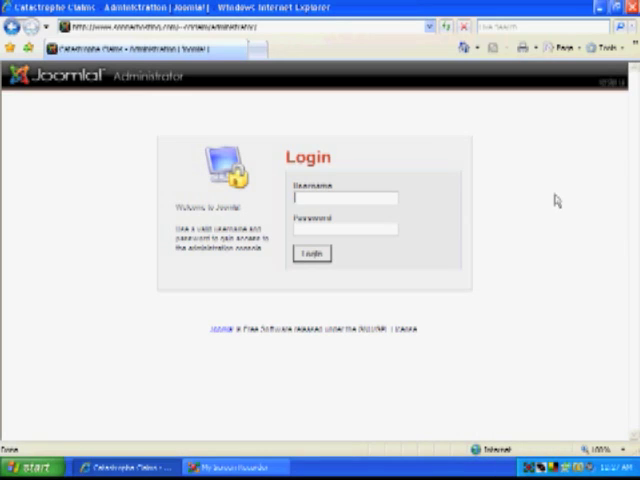
- Log in to Joomla Administrator as admin with its password
type("admin")
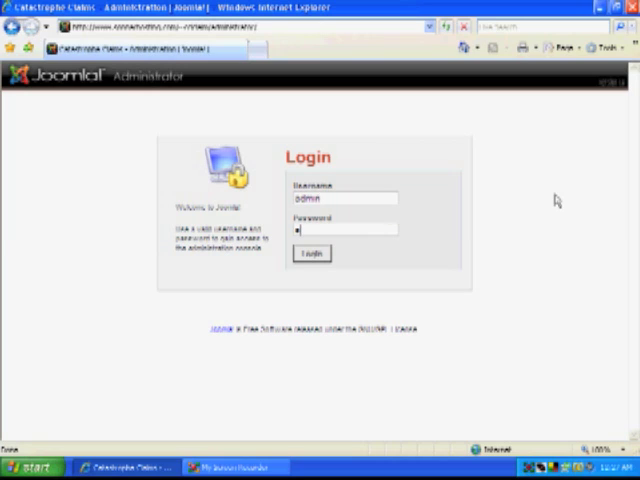
type("password")
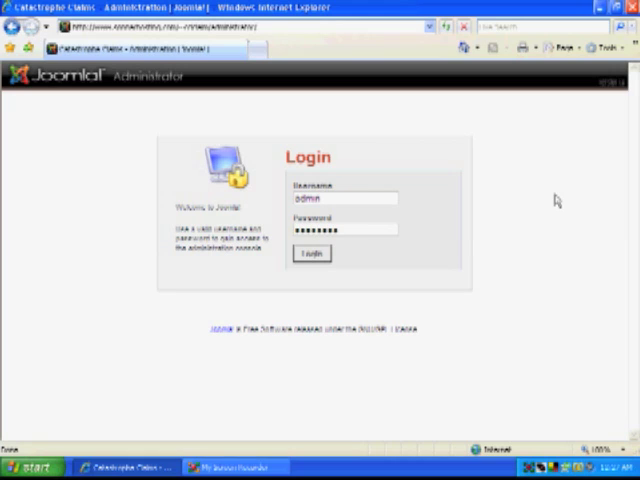
left_click(310, 253)
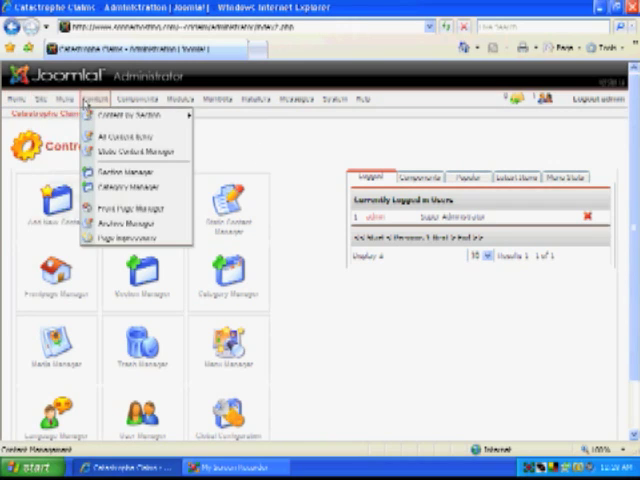
left_click(207, 100)
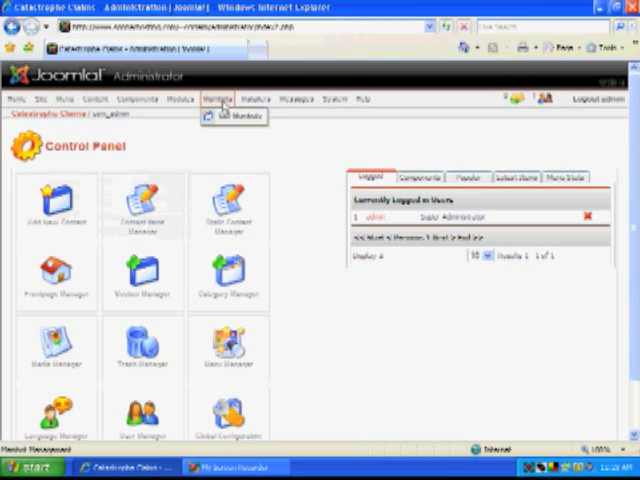
left_click(41, 100)
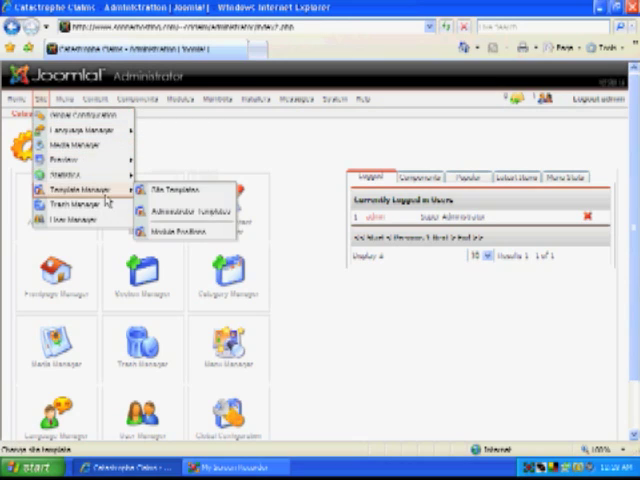
mouse_move(75, 217)
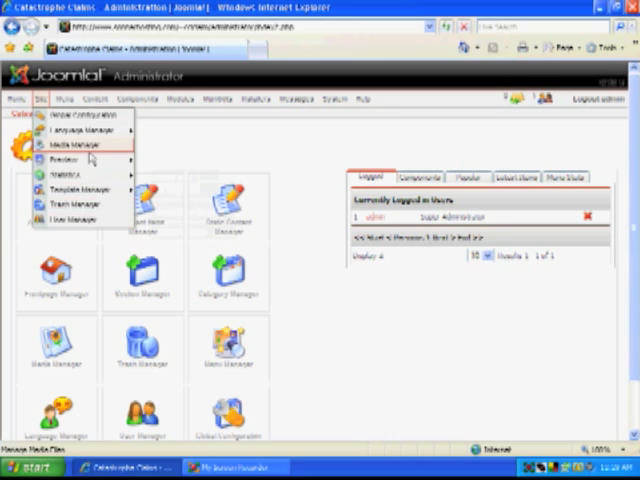
mouse_move(73, 131)
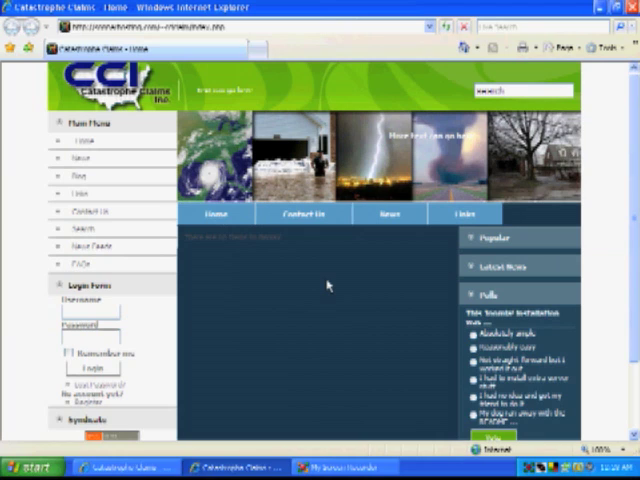
mouse_move(327, 285)
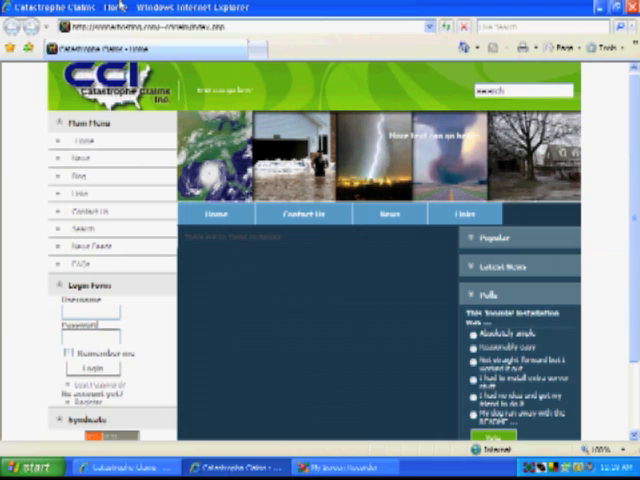
mouse_move(283, 287)
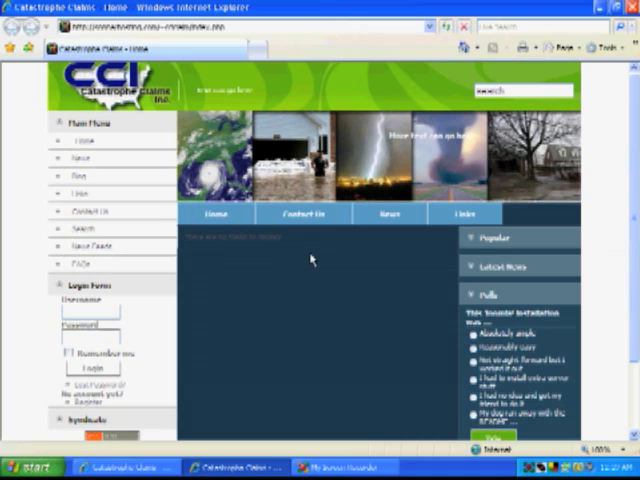
mouse_move(316, 258)
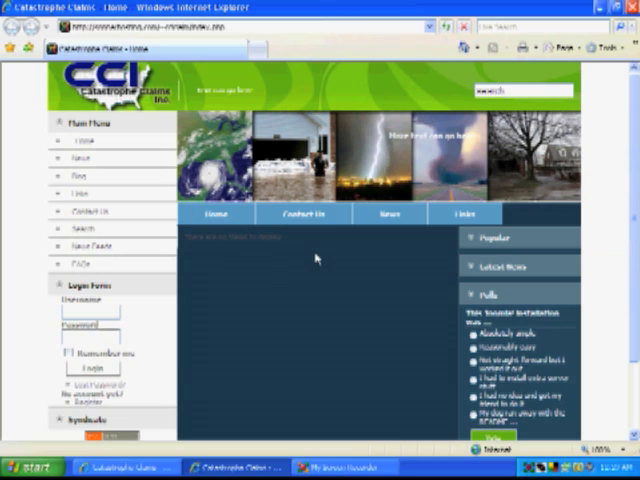
mouse_move(422, 120)
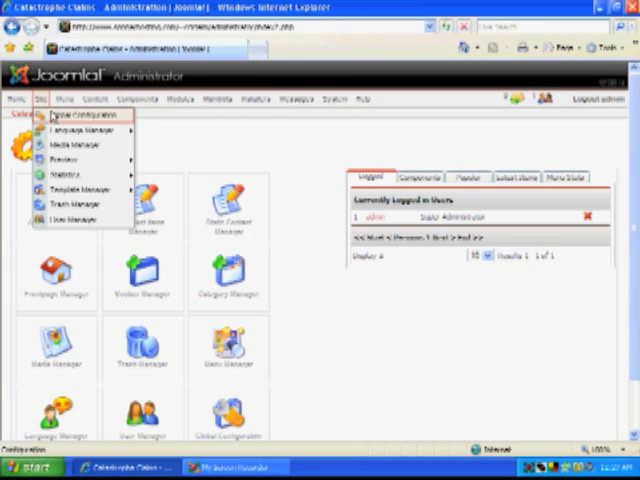
mouse_move(78, 218)
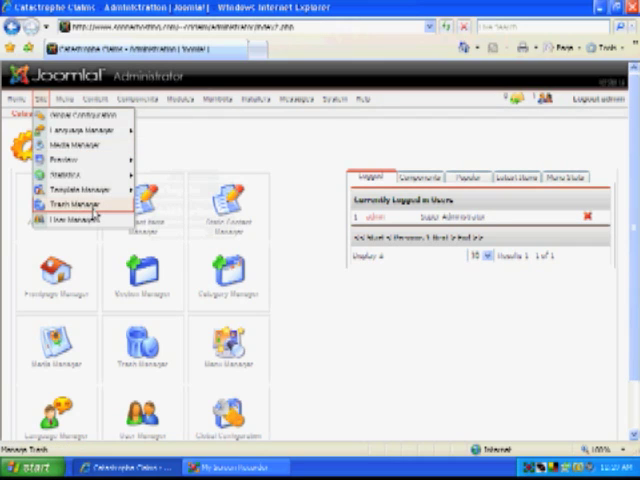
- Open the User Manager from the Site menu to list the site's user accounts
left_click(78, 204)
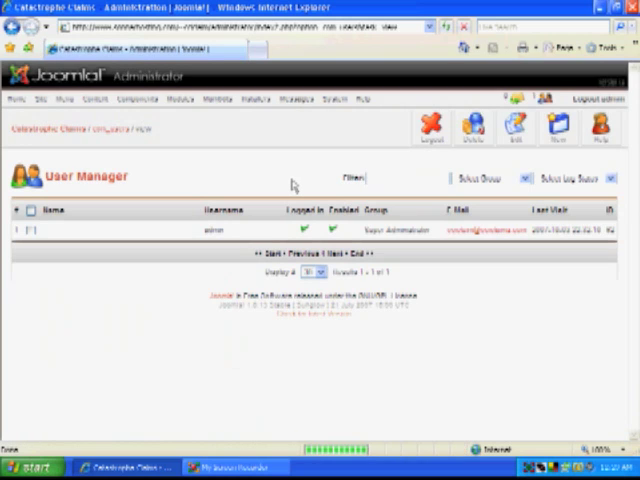
mouse_move(310, 189)
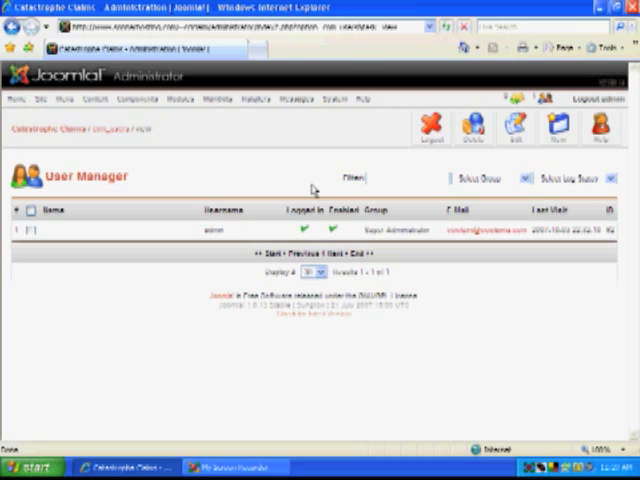
mouse_move(333, 163)
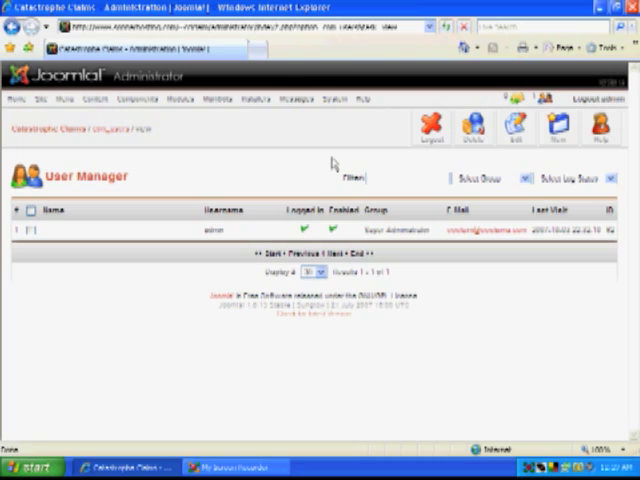
mouse_move(336, 157)
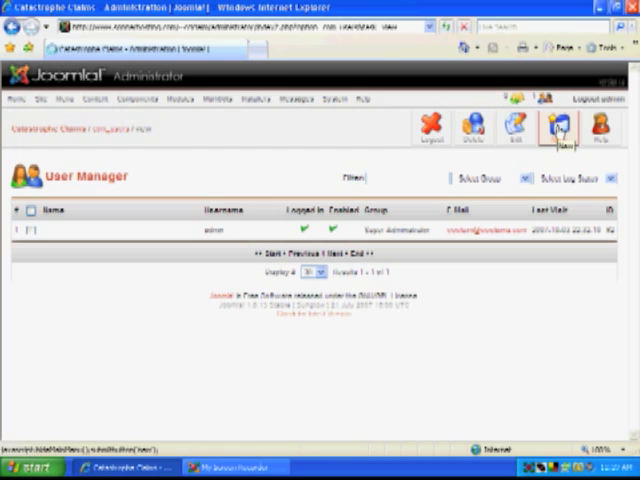
- Add user Brandon with a password in the Publisher group and save
left_click(558, 126)
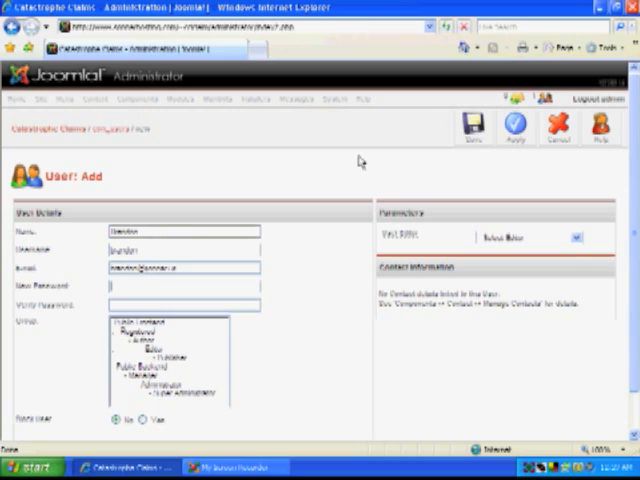
type("password")
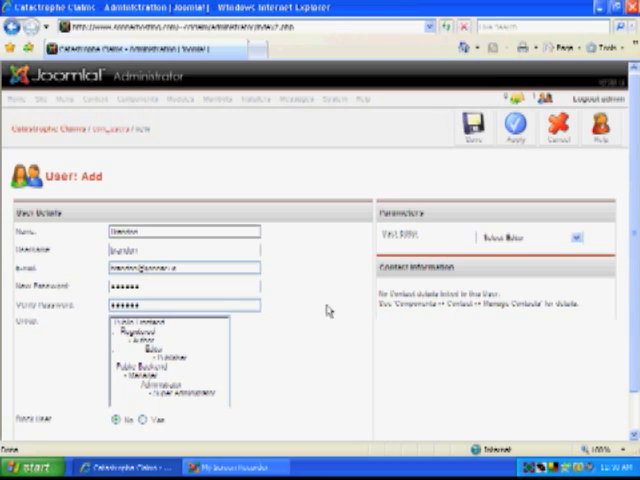
mouse_move(257, 351)
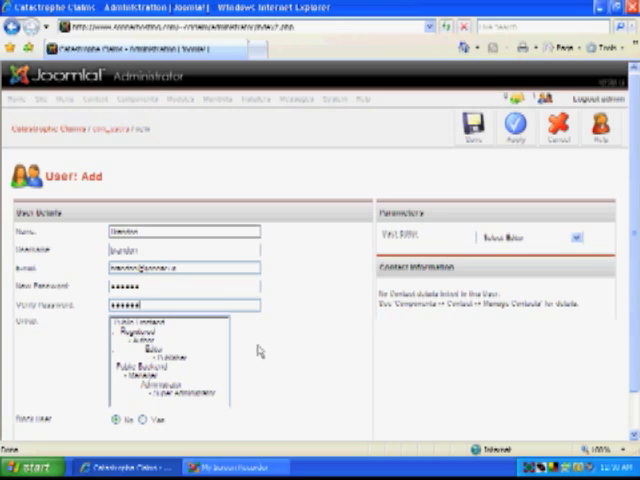
mouse_move(245, 360)
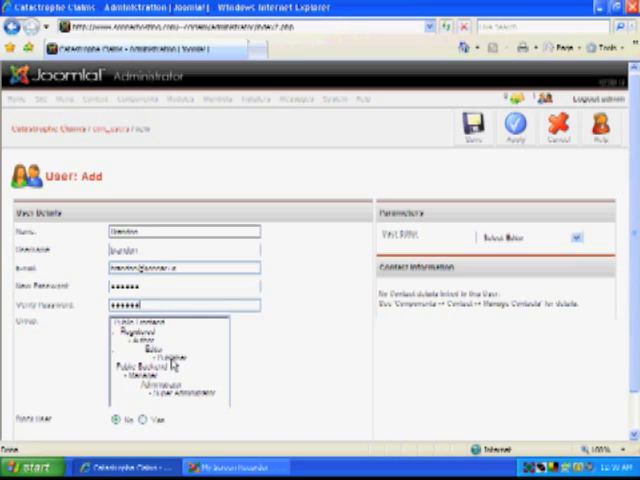
left_click(175, 364)
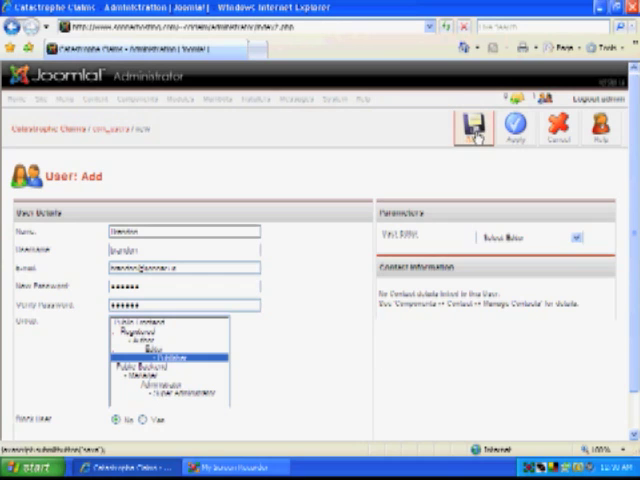
left_click(472, 130)
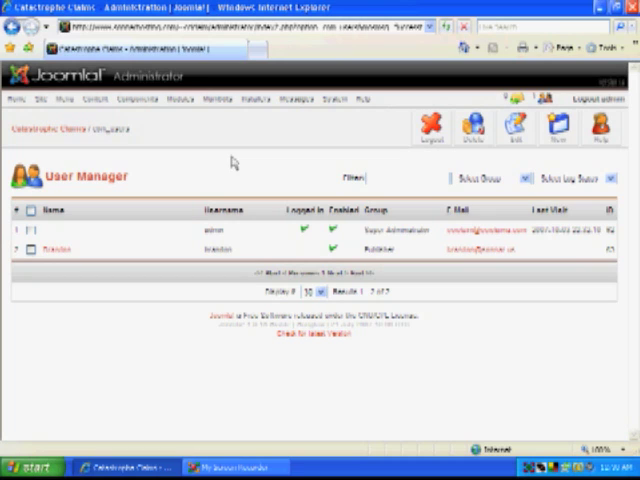
- Open the Menus menu after confirming Brandon is listed beside admin
left_click(66, 100)
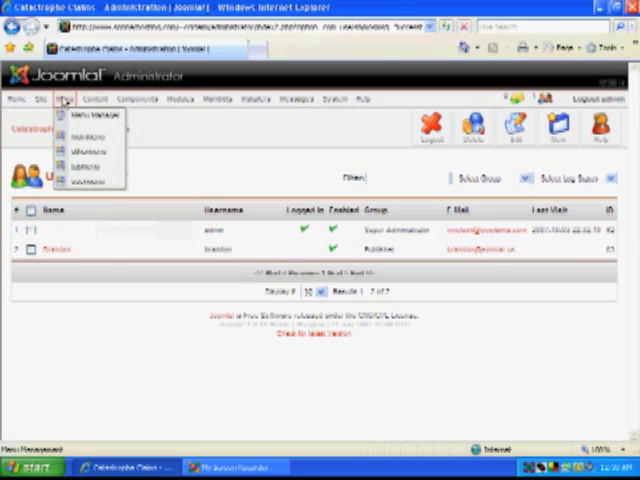
mouse_move(95, 117)
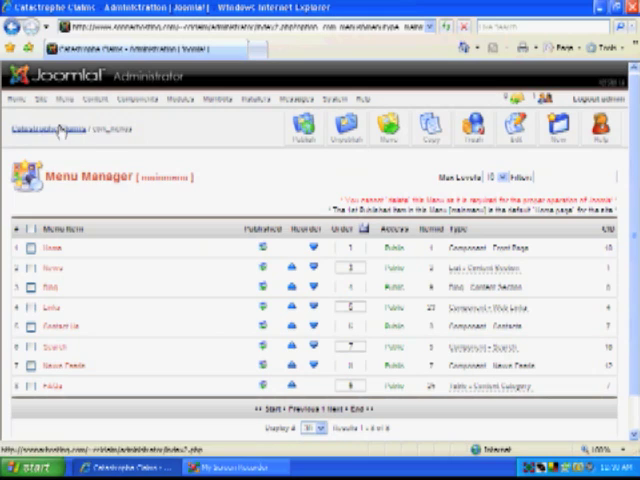
left_click(62, 102)
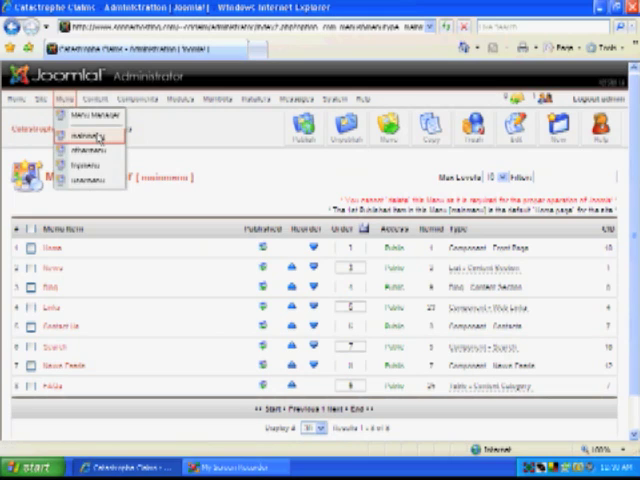
left_click(90, 130)
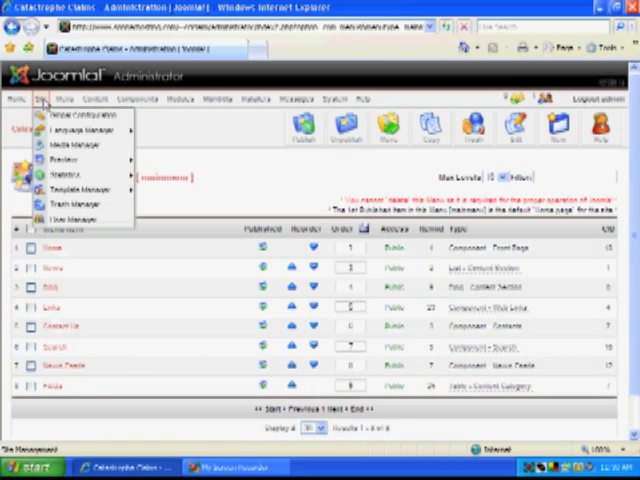
mouse_move(60, 160)
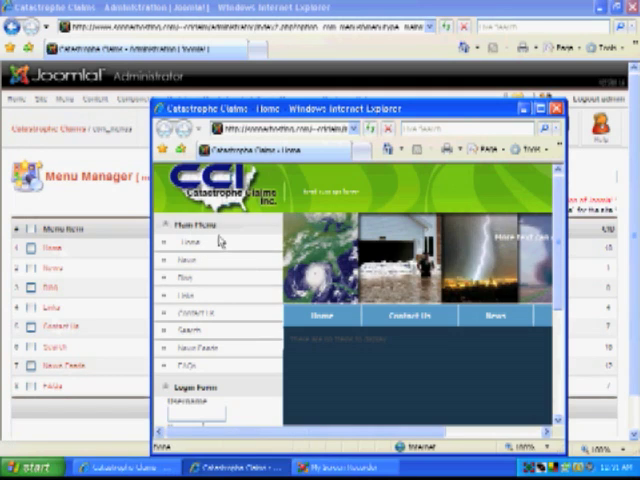
mouse_move(115, 281)
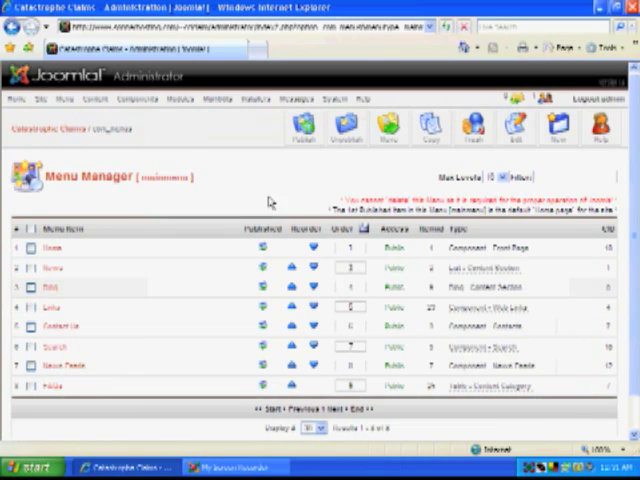
- View the empty othermenu and topmenu's four items, then preview the site in a new window
left_click(56, 99)
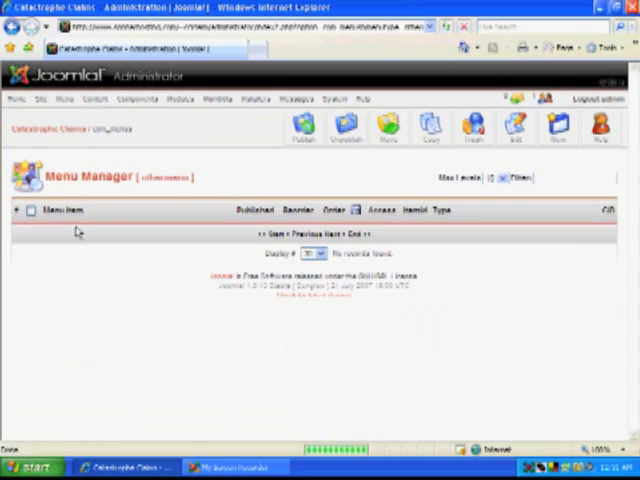
mouse_move(211, 371)
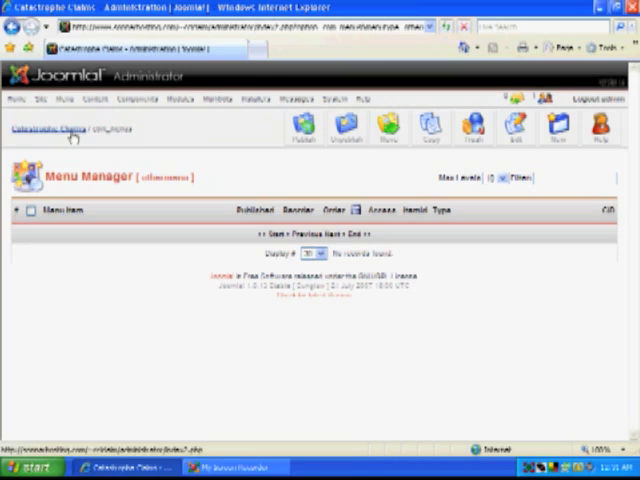
left_click(79, 99)
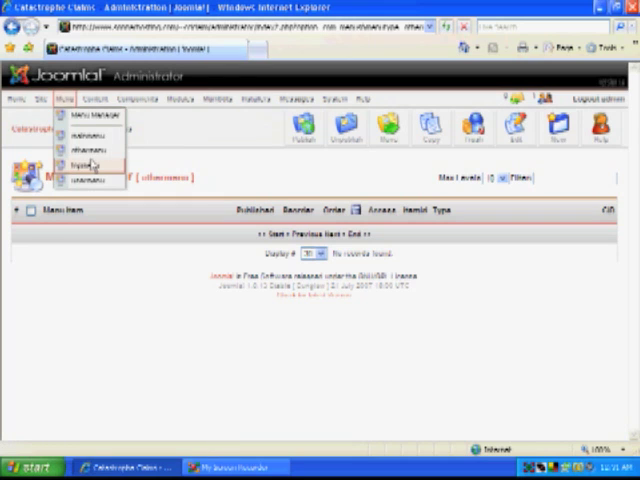
left_click(90, 164)
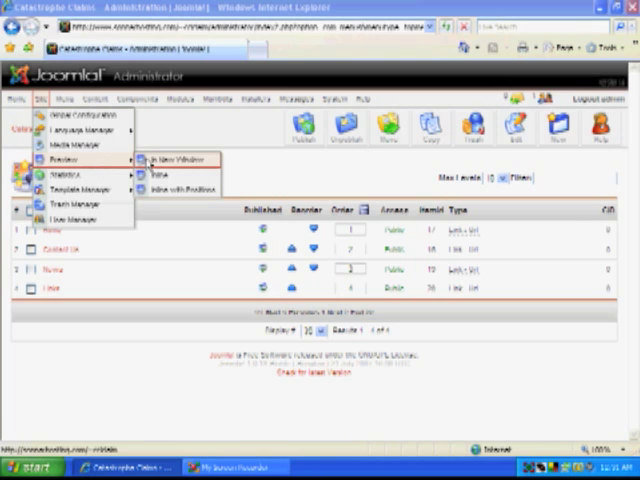
left_click(158, 158)
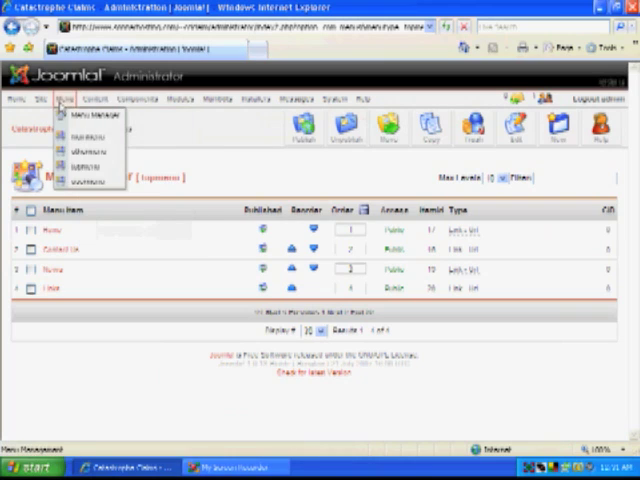
- List usermenu's five items and log in as brandi on the preview
left_click(90, 121)
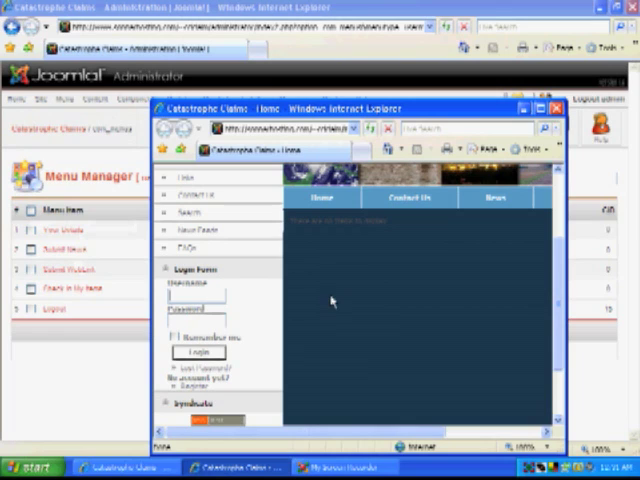
type("brandi")
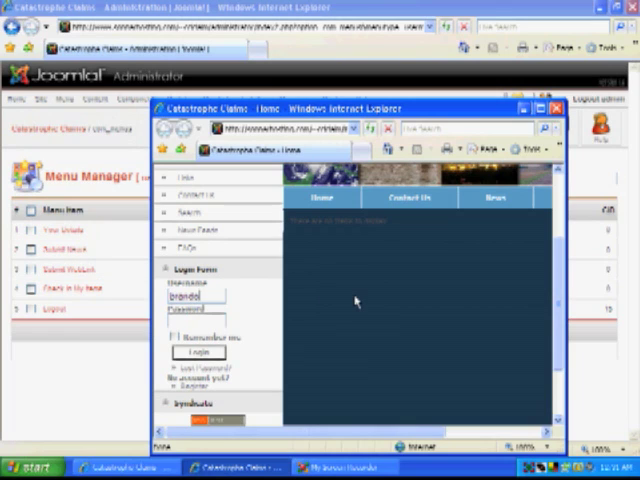
type("password")
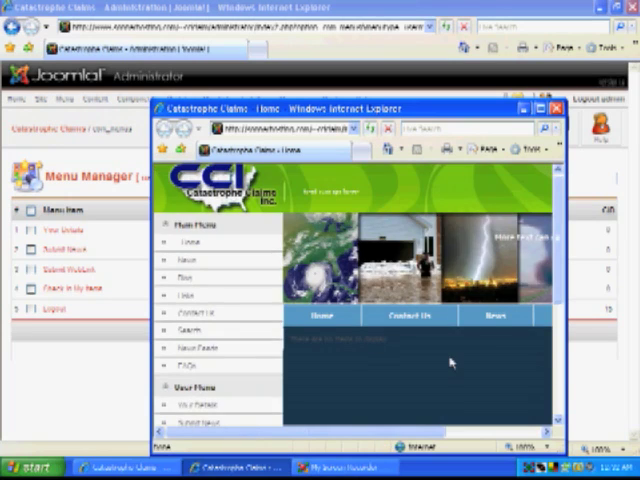
scroll("down", 3)
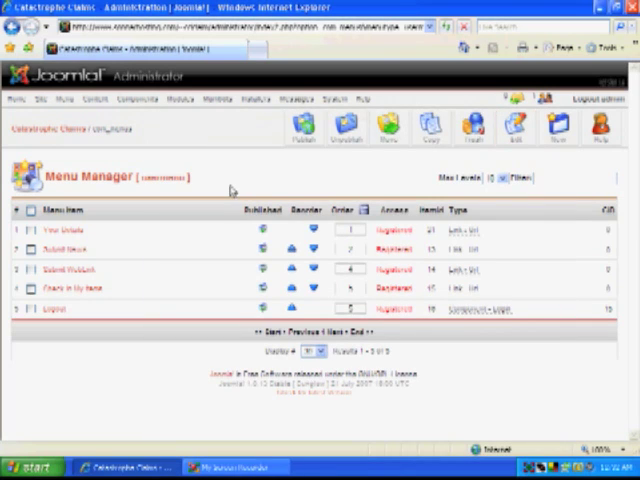
left_click(108, 99)
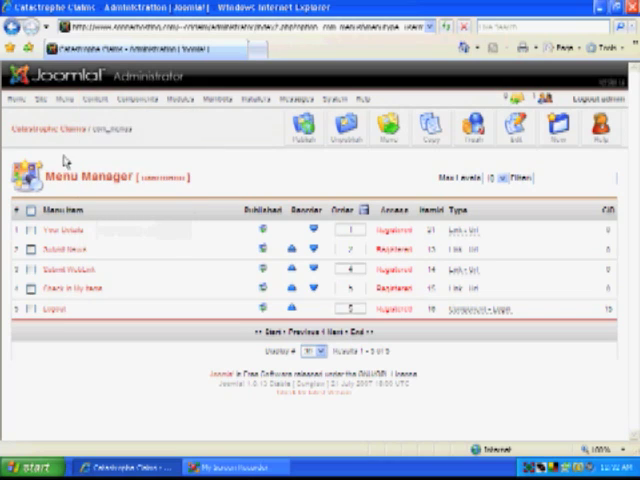
left_click(102, 99)
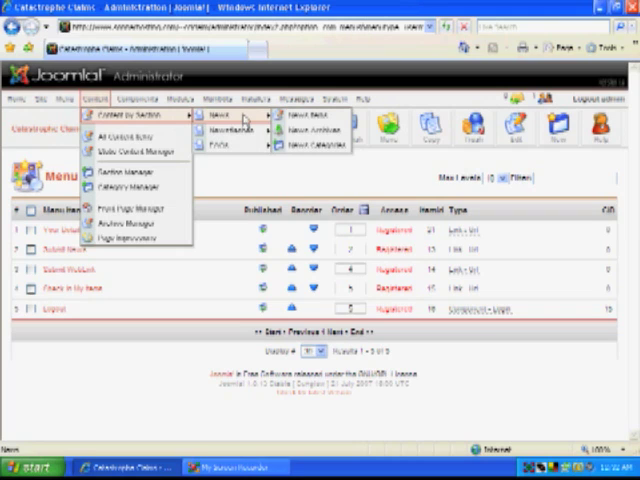
mouse_move(130, 174)
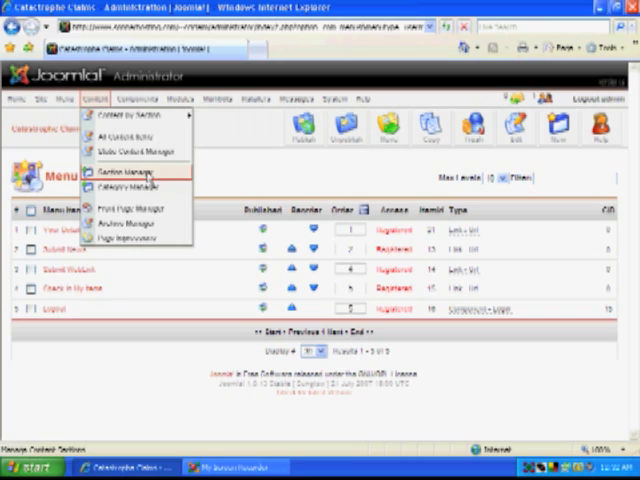
- Open Section Manager listing News, FAQ and Newsflashes, and begin a new section
left_click(130, 174)
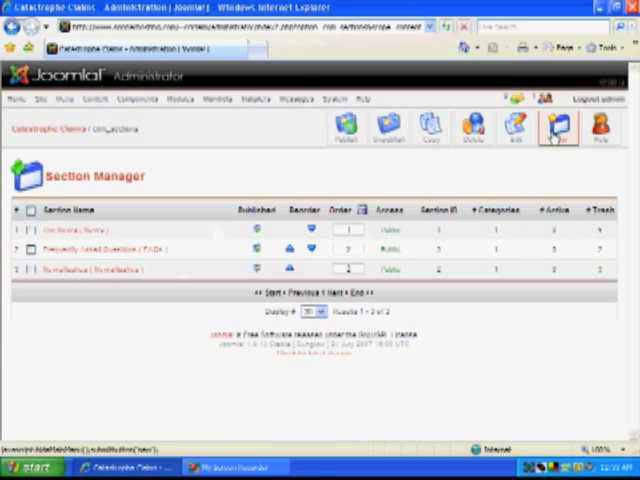
mouse_move(577, 131)
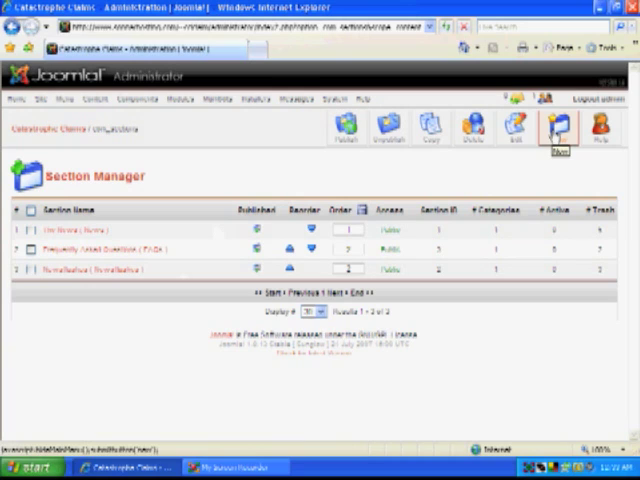
left_click(572, 132)
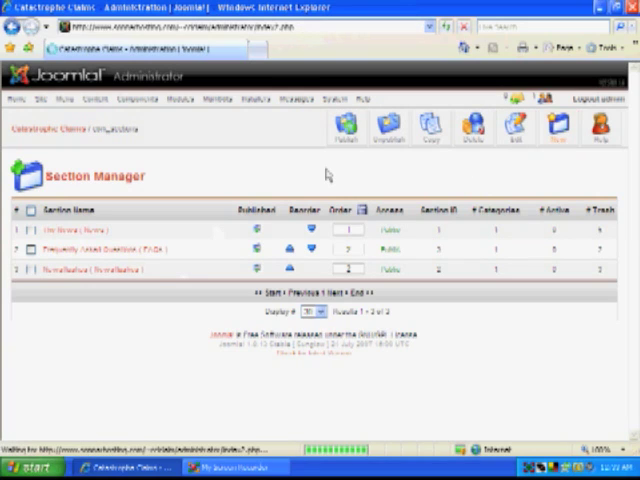
mouse_move(302, 174)
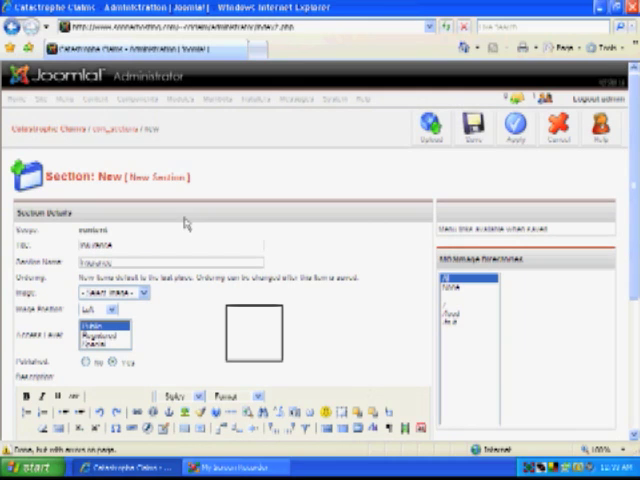
- Scroll the Insurance section form down to the Description editor
scroll("down", 3)
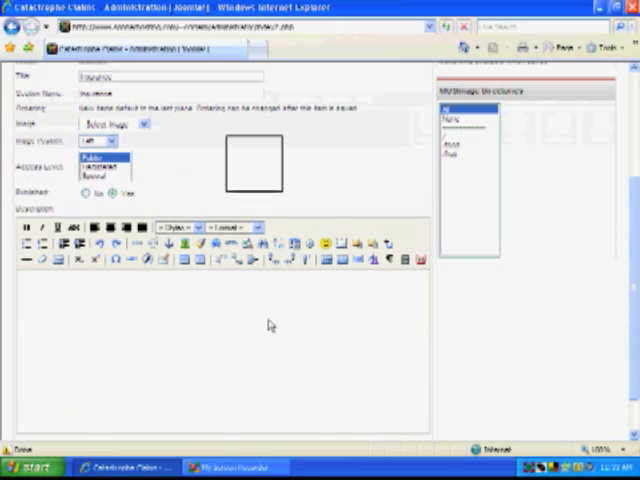
mouse_move(217, 325)
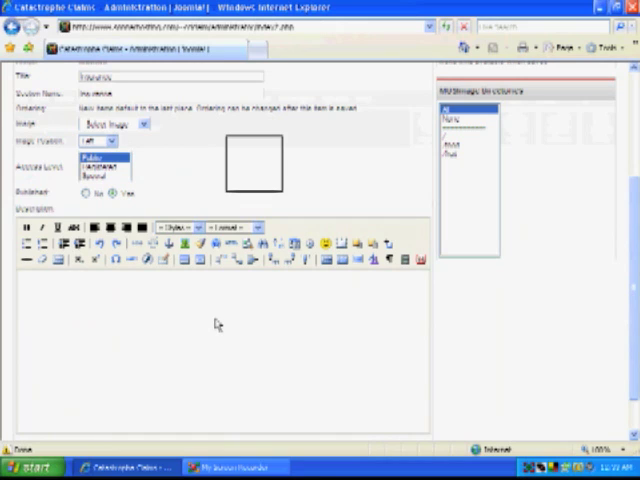
mouse_move(399, 311)
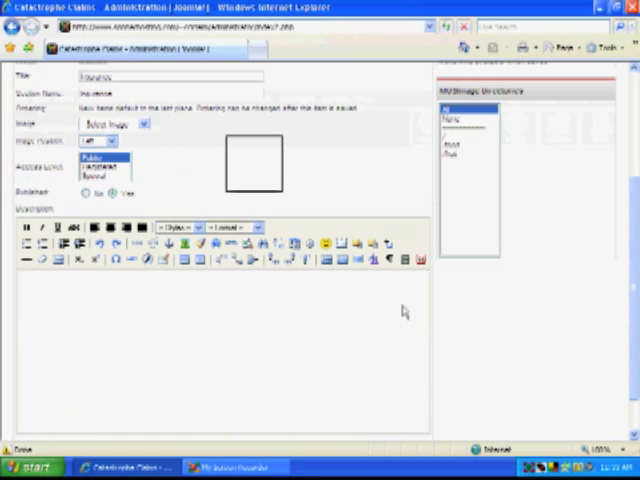